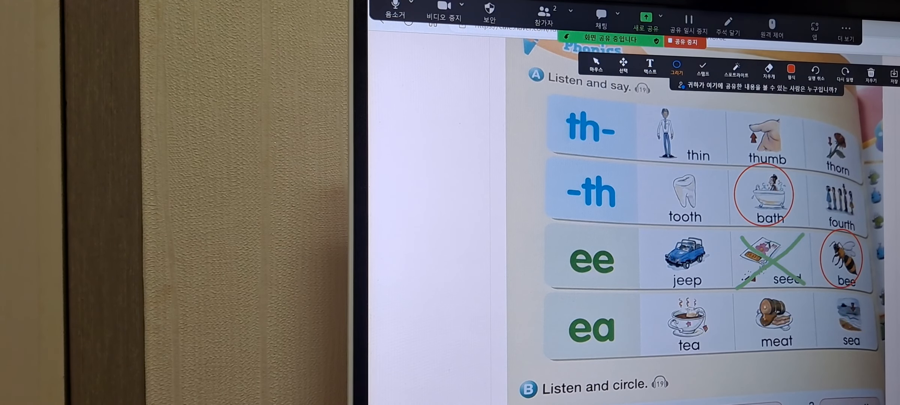
# - Draw green X strokes over the thin picture and cross out the jeep picture
pyautogui.moveTo(655, 158); pyautogui.dragTo(723, 118)
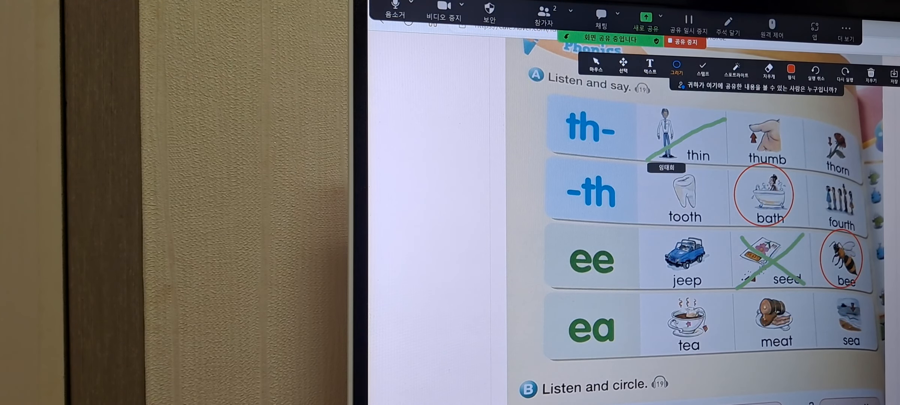
pyautogui.moveTo(652, 115); pyautogui.dragTo(703, 152)
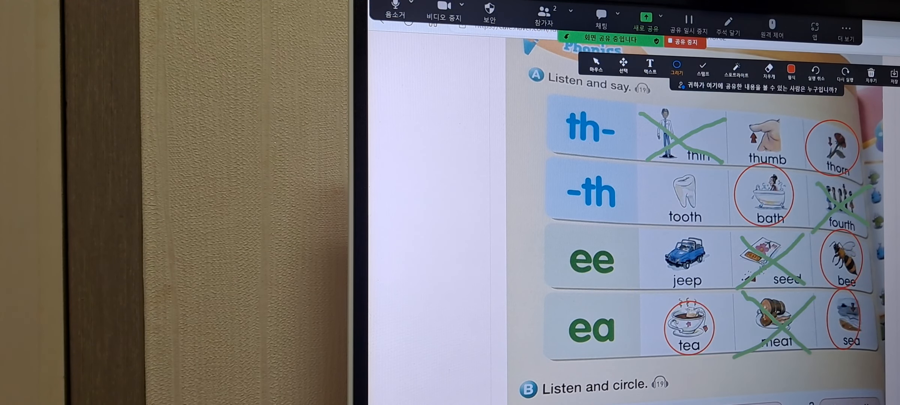
pyautogui.moveTo(663, 238); pyautogui.dragTo(715, 284)
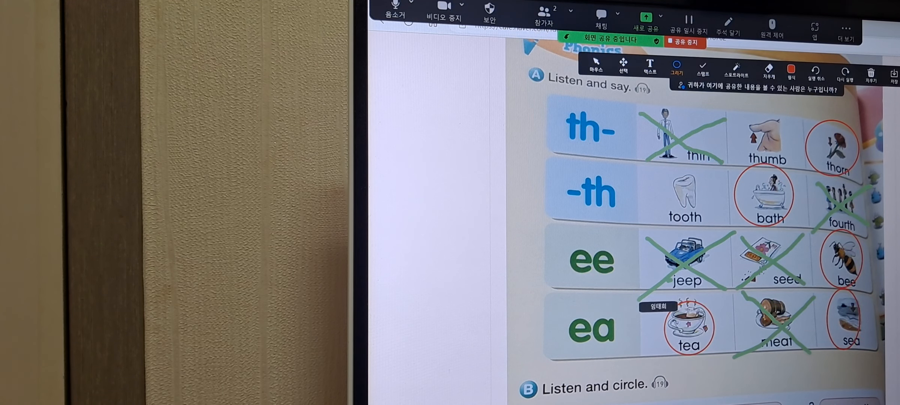